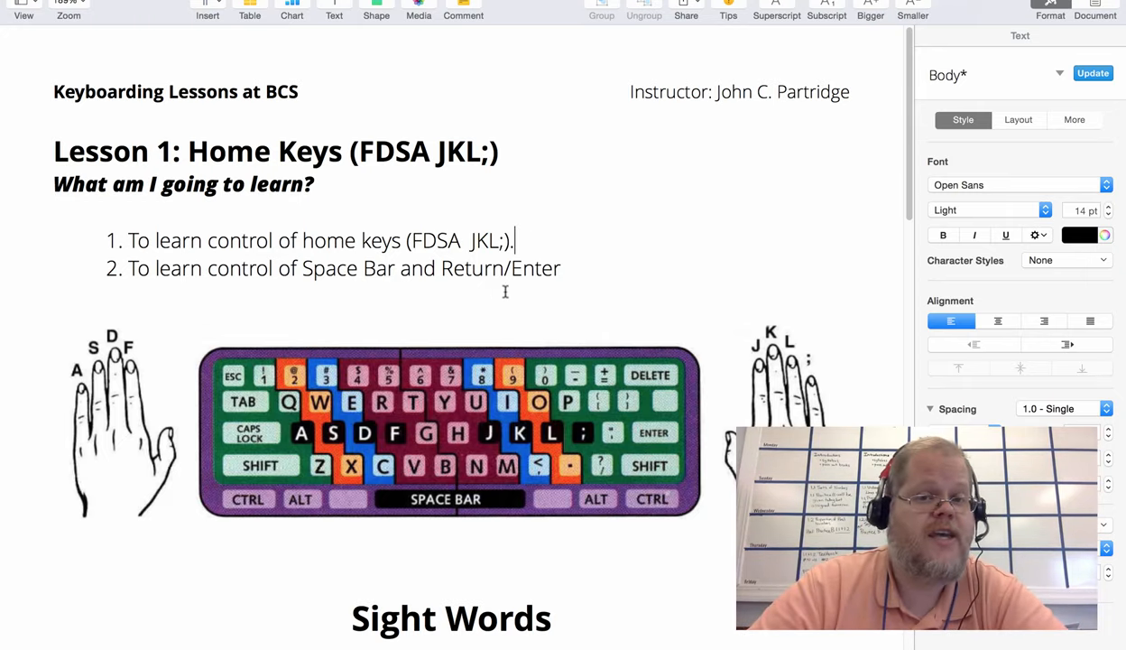
Scroll past the keyboard diagram to the Sight Words section and the numbered steps
scroll("down", 3)
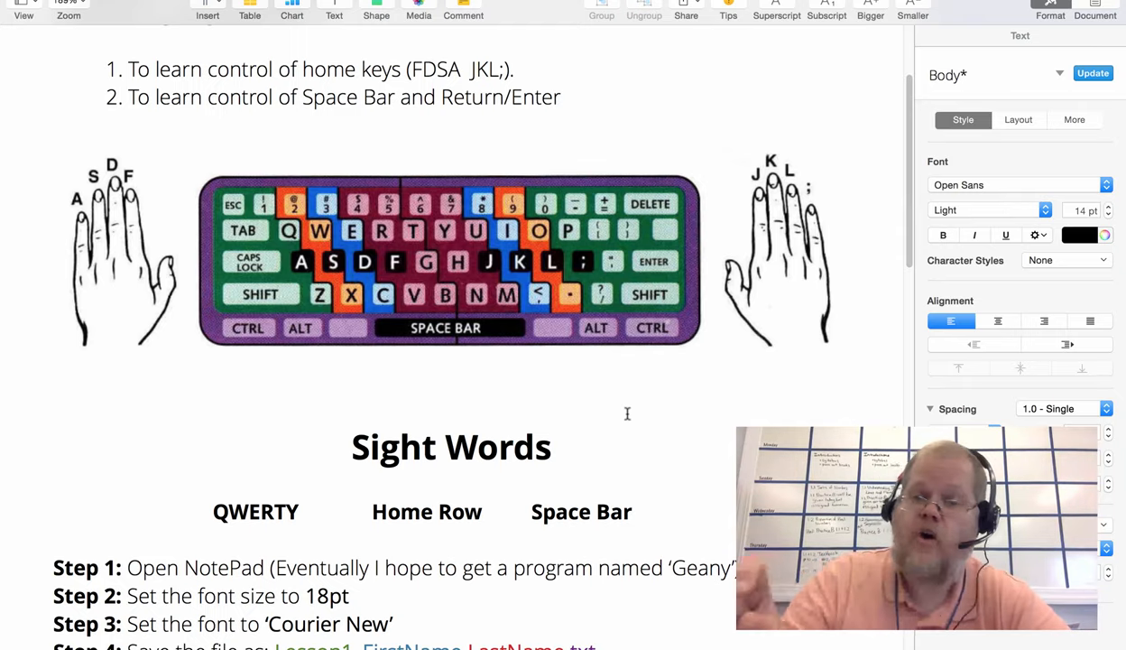
left_click(517, 69)
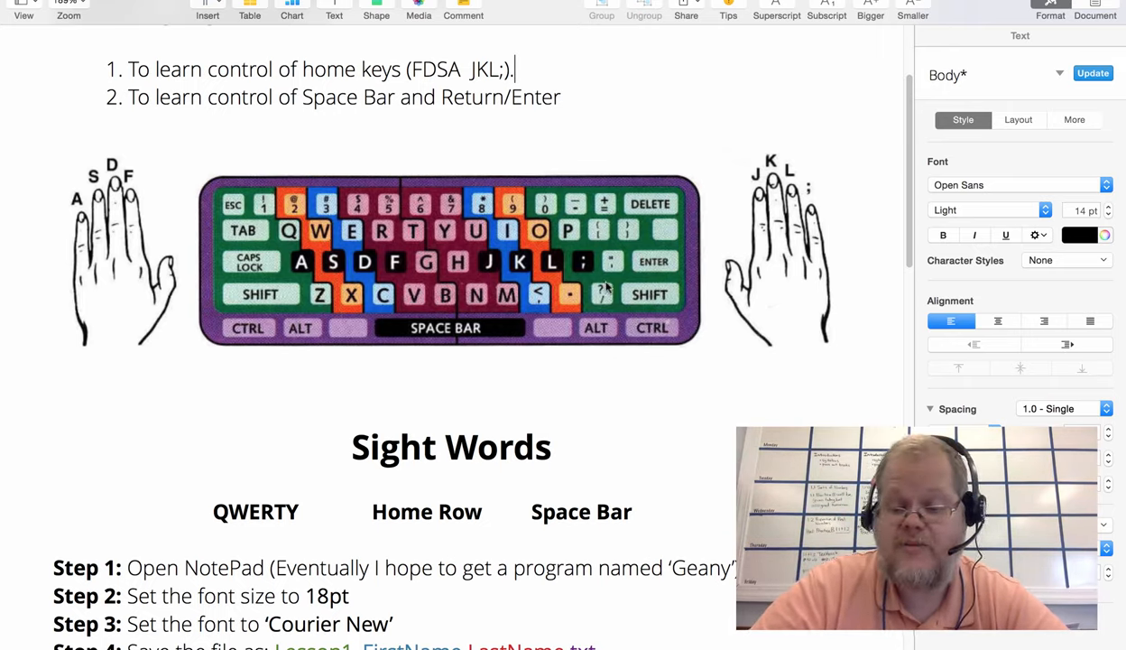
mouse_move(592, 350)
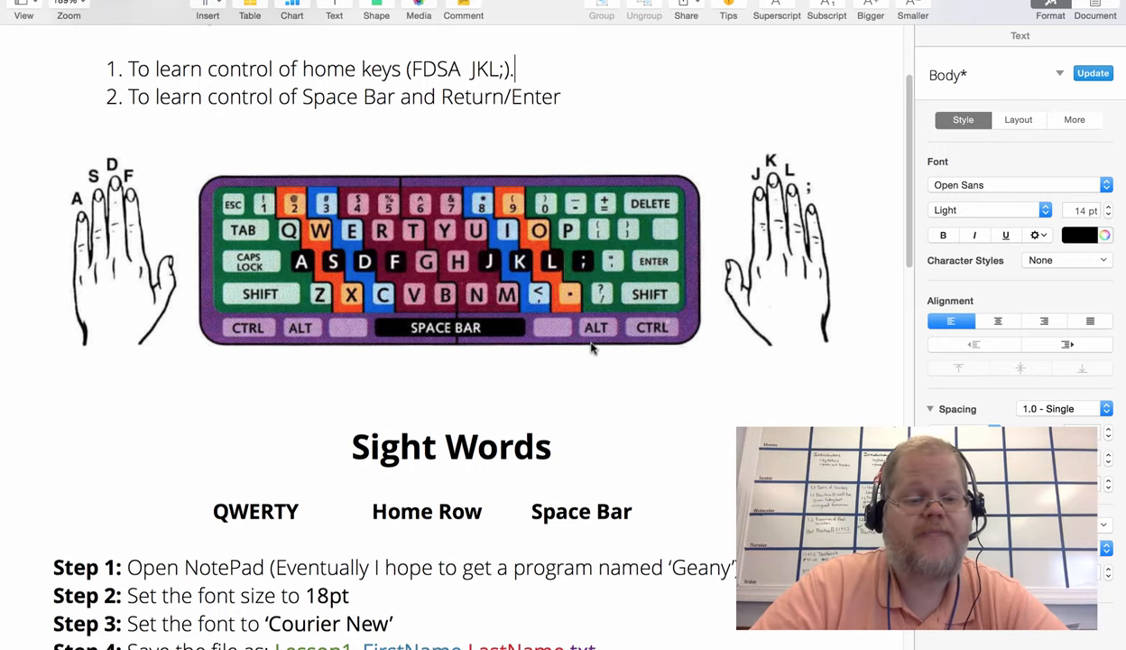
scroll("down", 3)
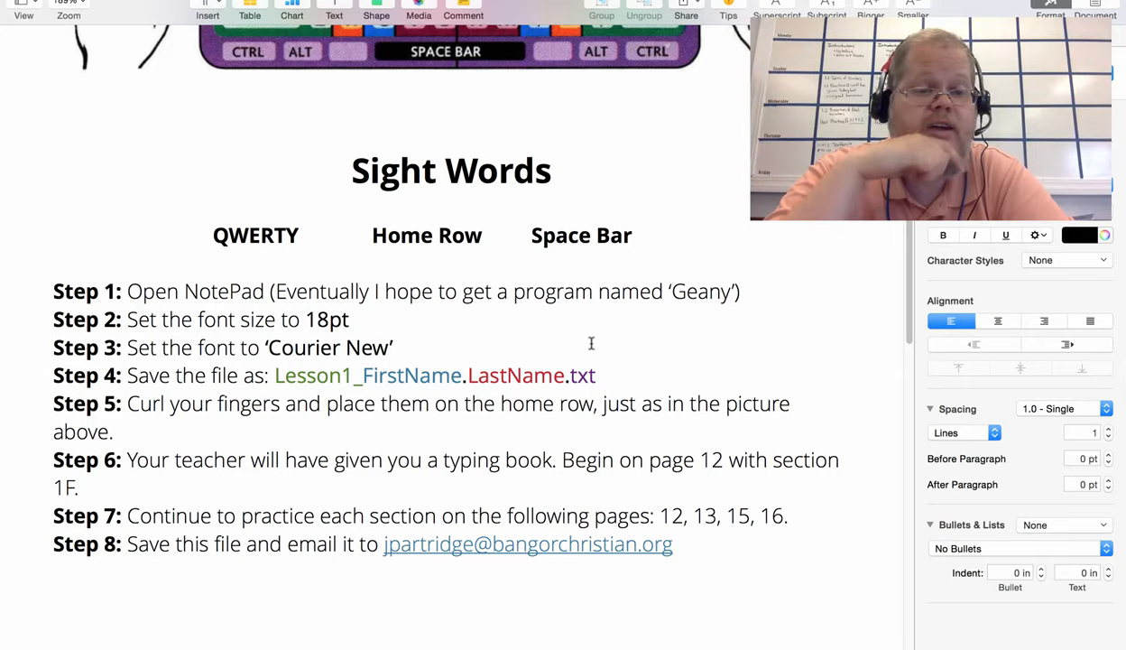
Scroll further down to reach Step 4 of the handout
scroll("down", 3)
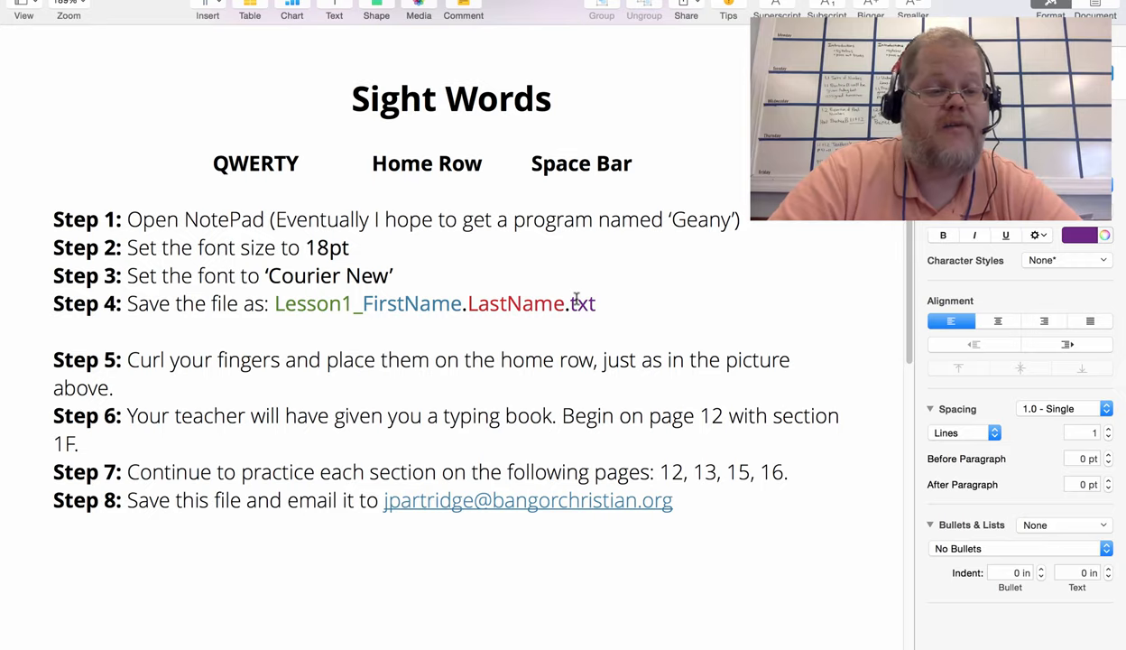
Write the sample file name 'Lesson1_Jhohn.Partridge.txt' on the line under Step 4
type("Lesson1")
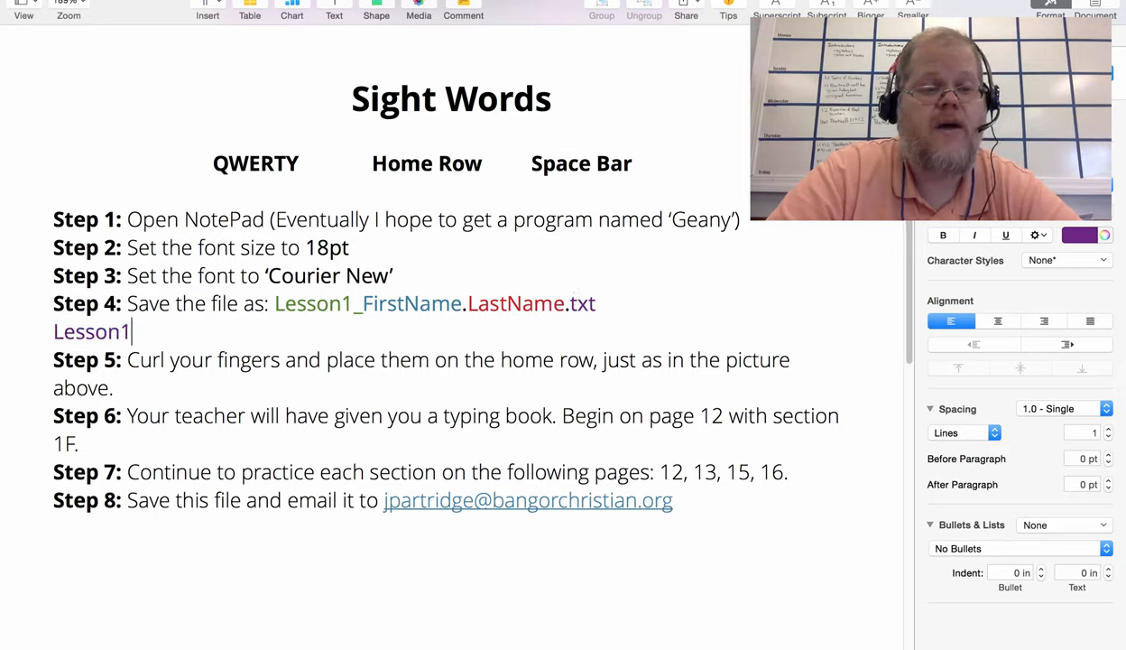
type("_Jh")
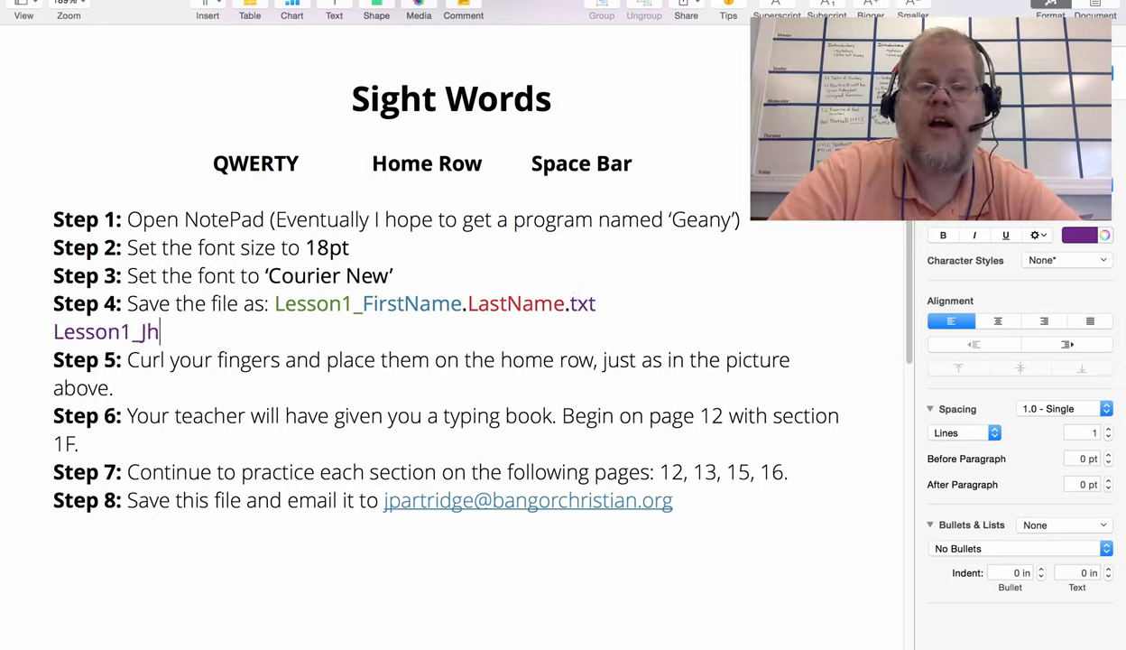
type("ohn")
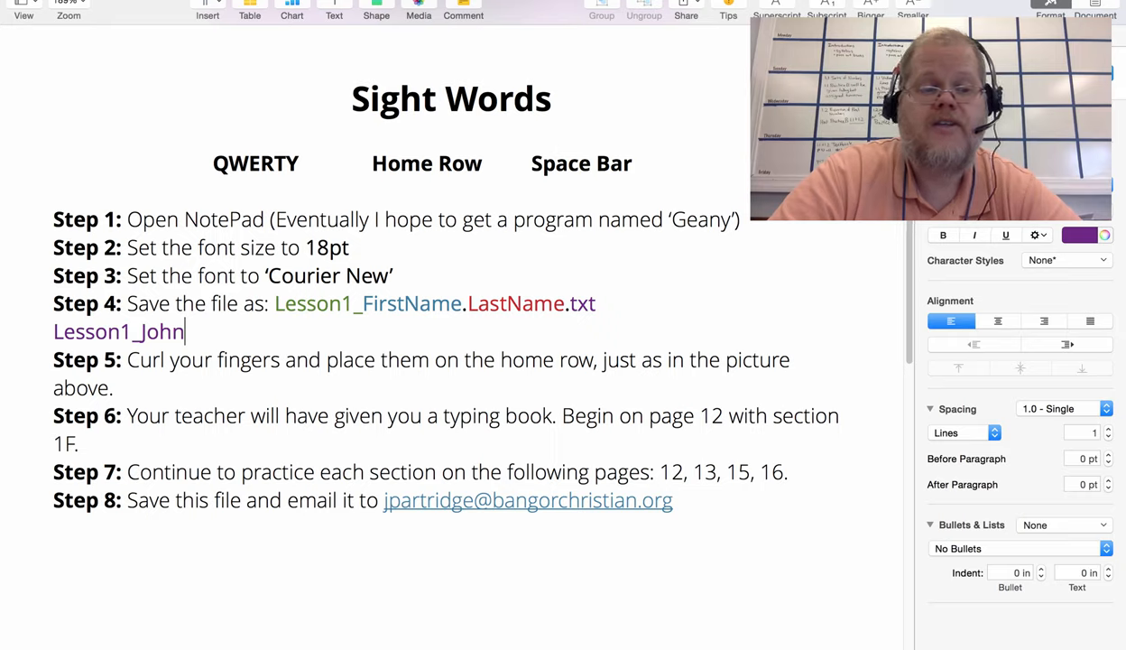
type(".Partridge")
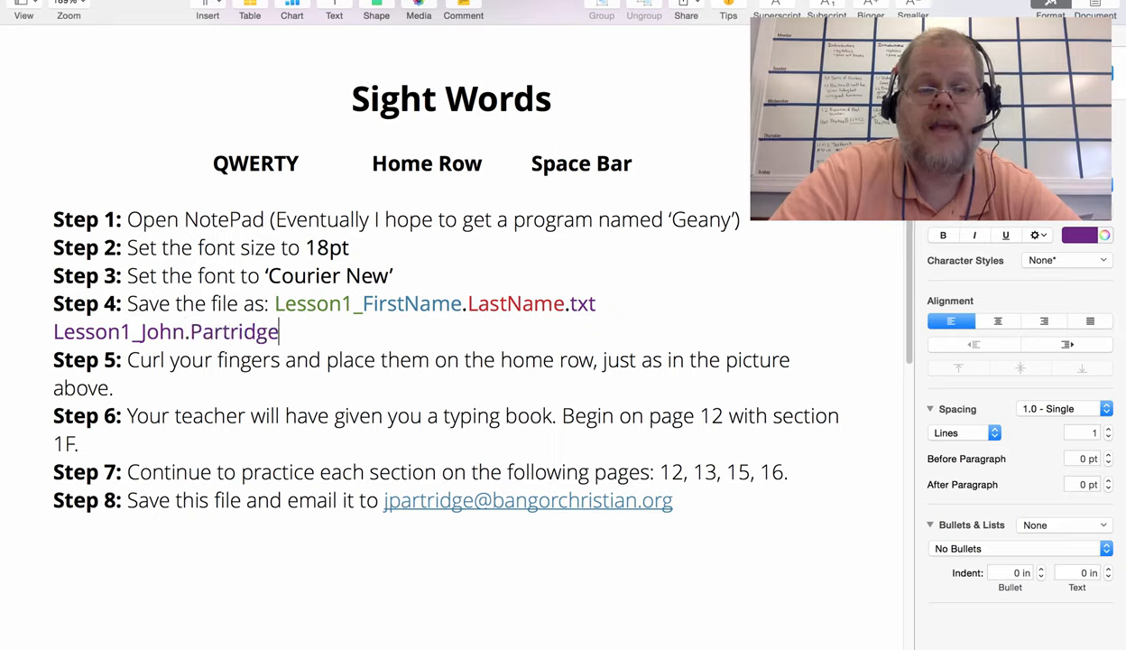
type(".txt")
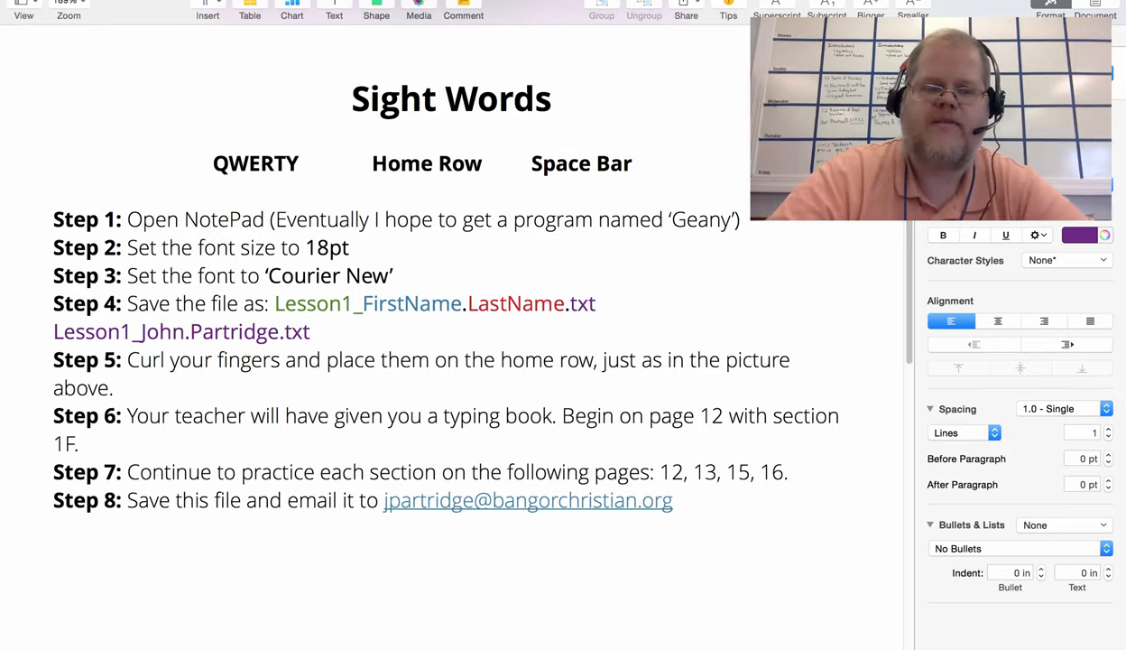
Begin erasing the sample file name from its end
key("BackSpace")
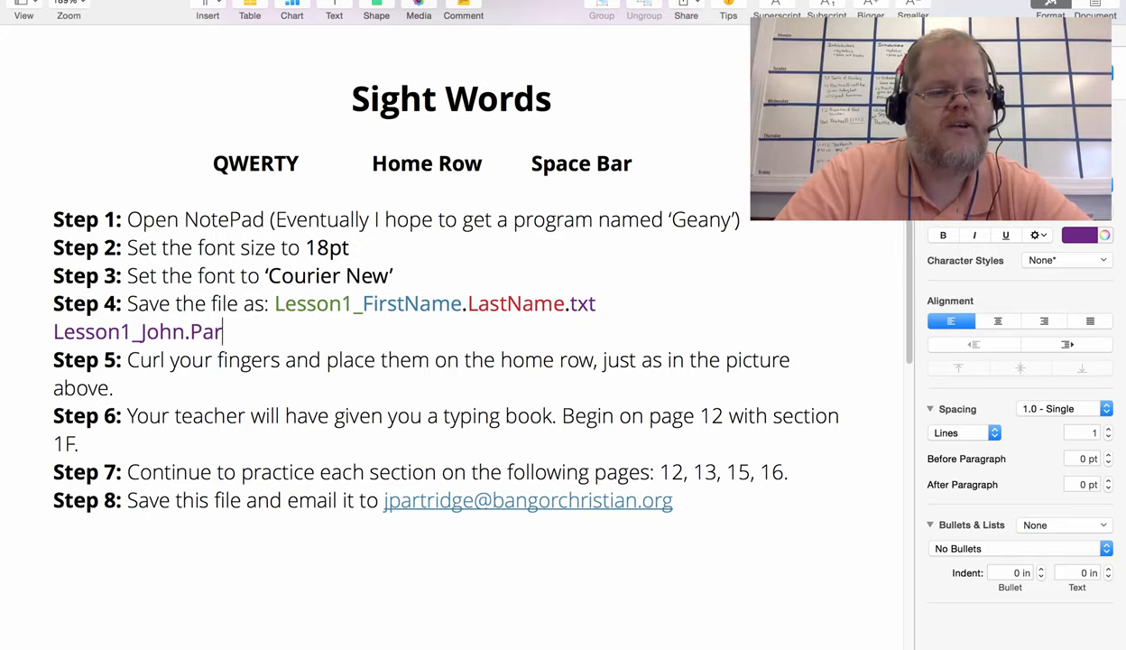
key("backspace")
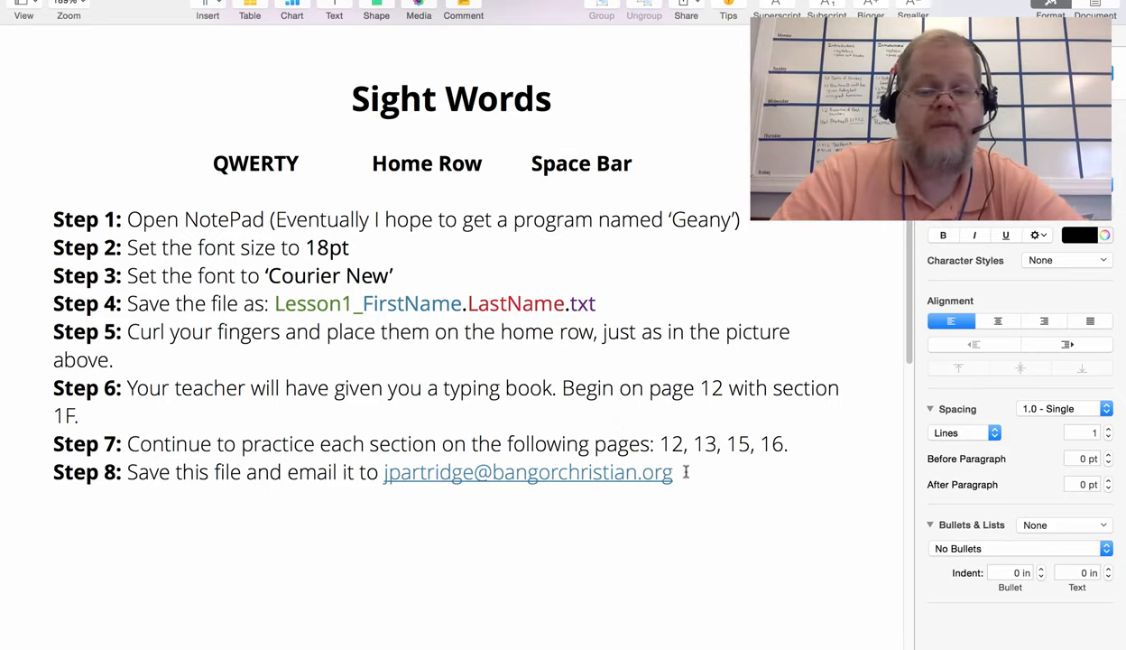
Place the insertion point at the end of Step 8 after the link
left_click(672, 471)
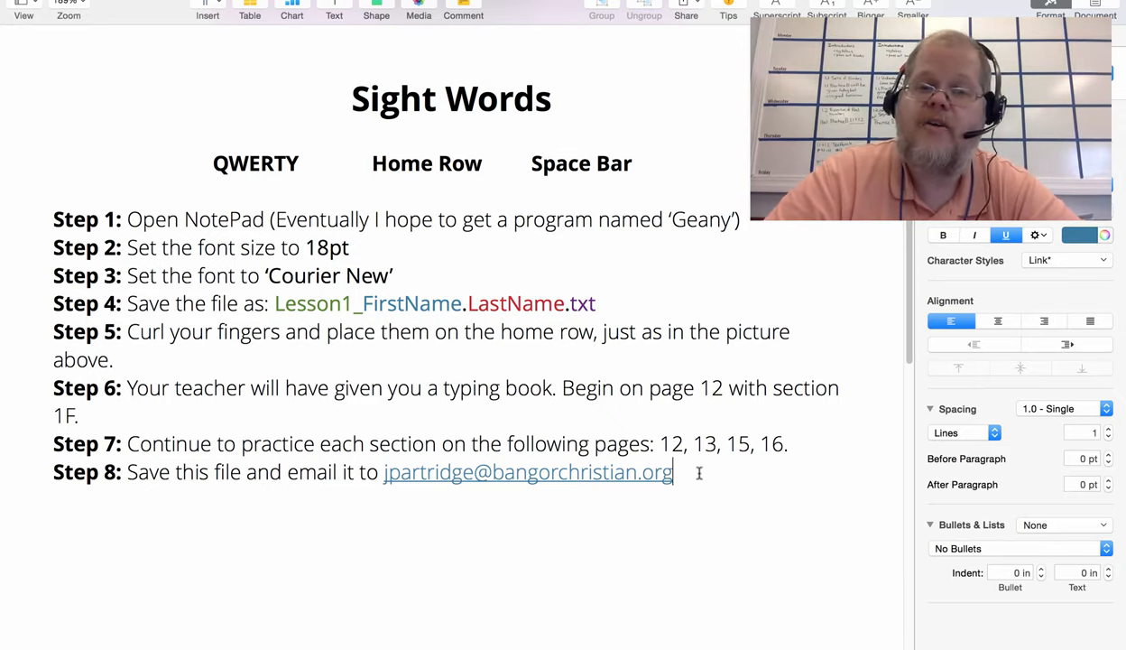